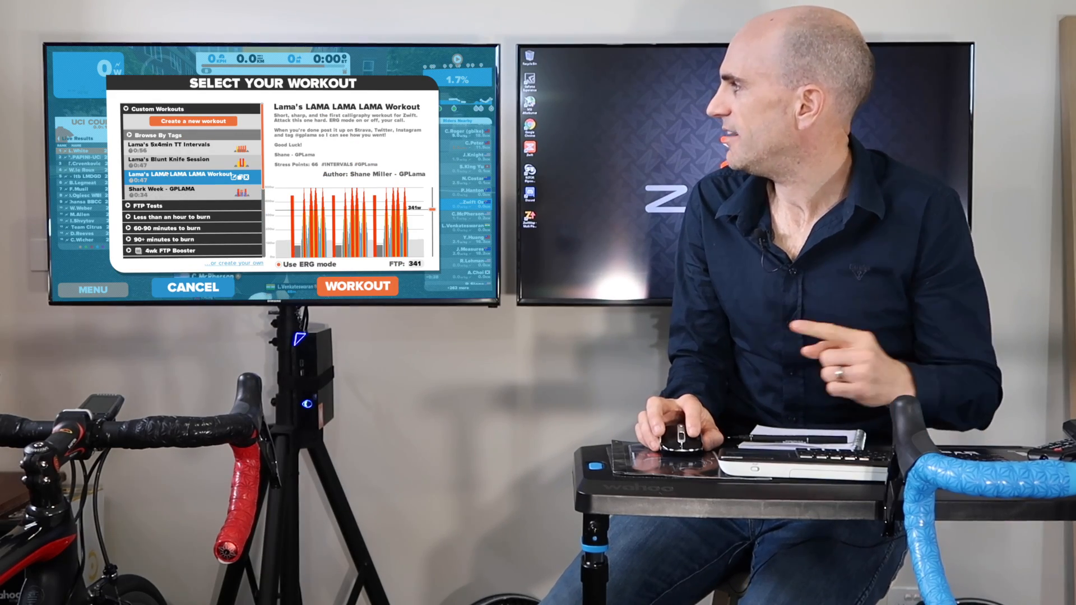
- Start the ride with the Lama's LAMA LAMA LAMA Workout loaded and running
{"action": "left_click", "coordinate": [357, 285]}
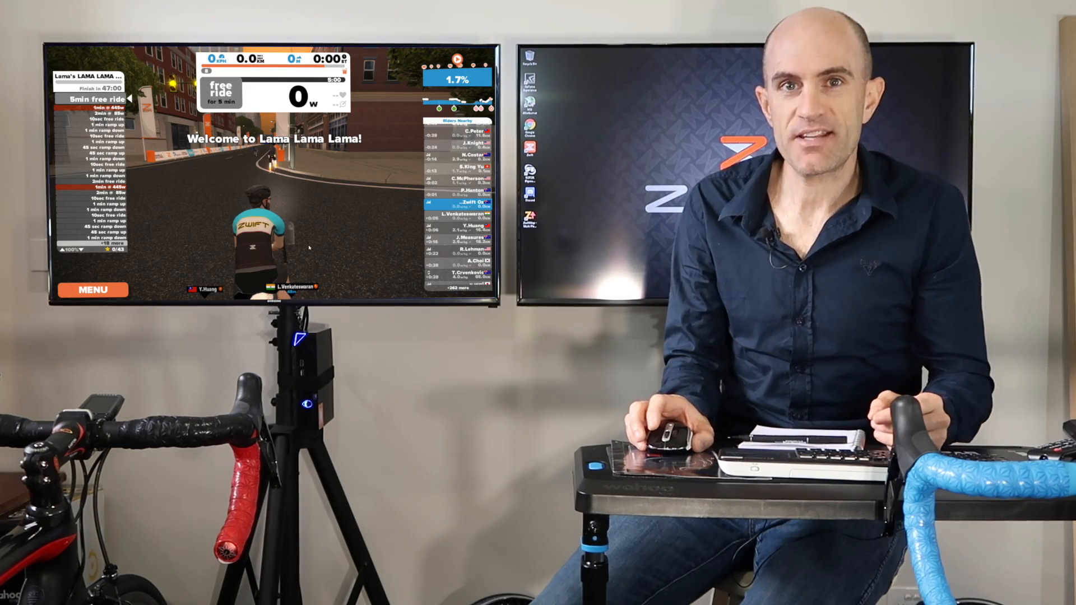